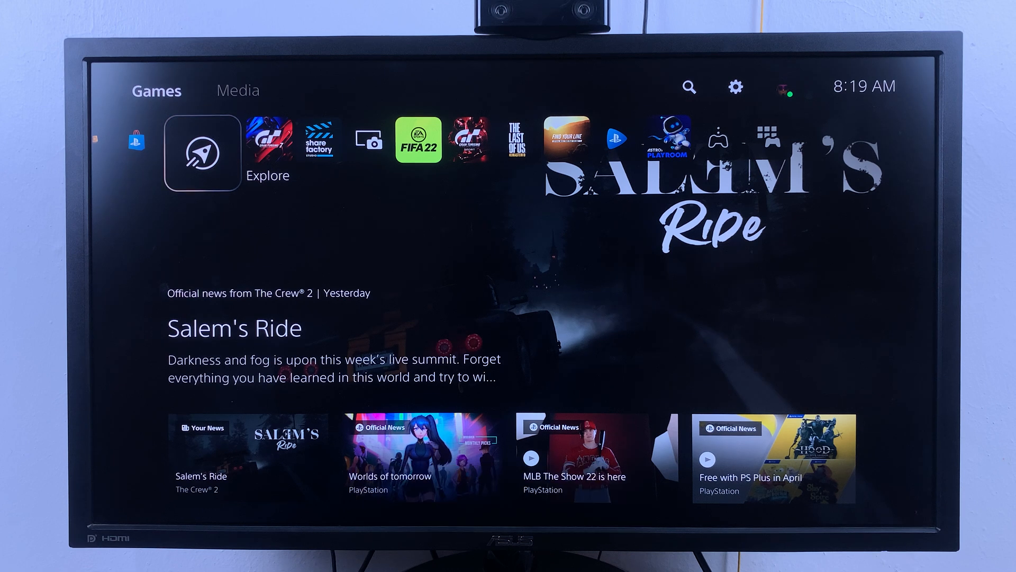
{"action": "mouse_move", "coordinate": [735, 86]}
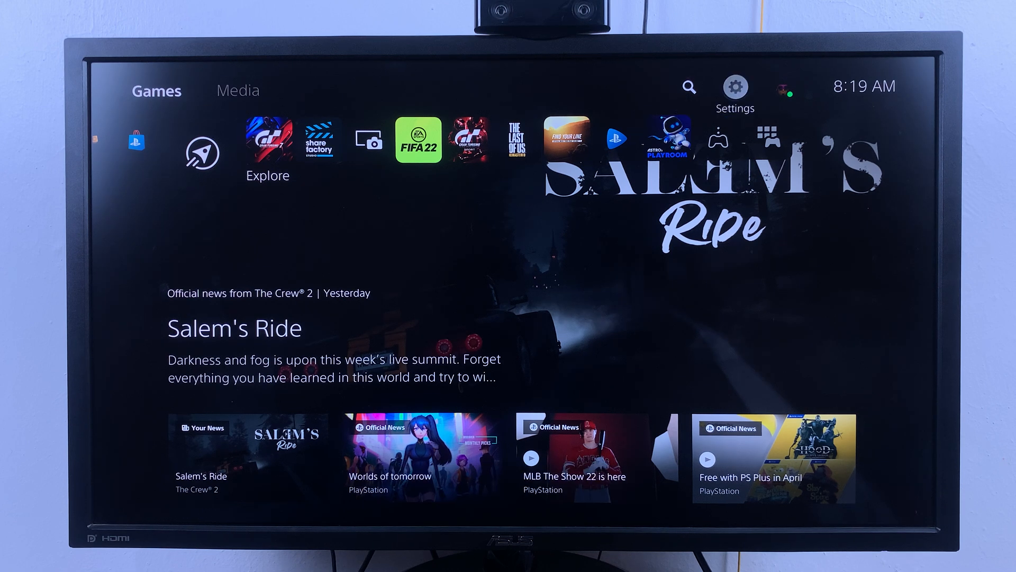
Step: Turn off Enable HDCP under Settings > System > HDMI, raising the warning that Gran Turismo 7 and other apps will close
{"action": "left_click", "coordinate": [735, 86]}
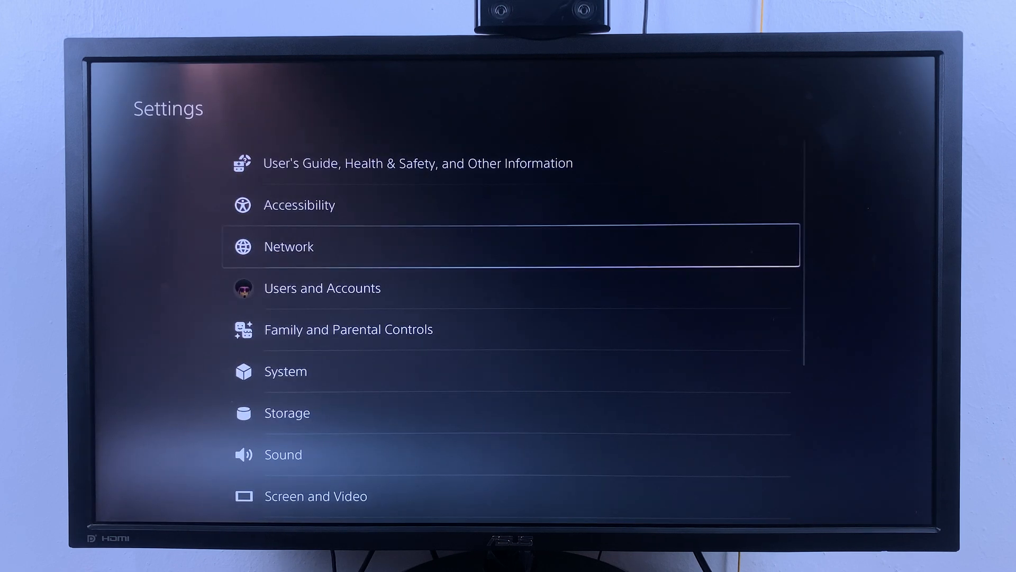
{"action": "scroll", "scroll_direction": "down", "scroll_amount": 3}
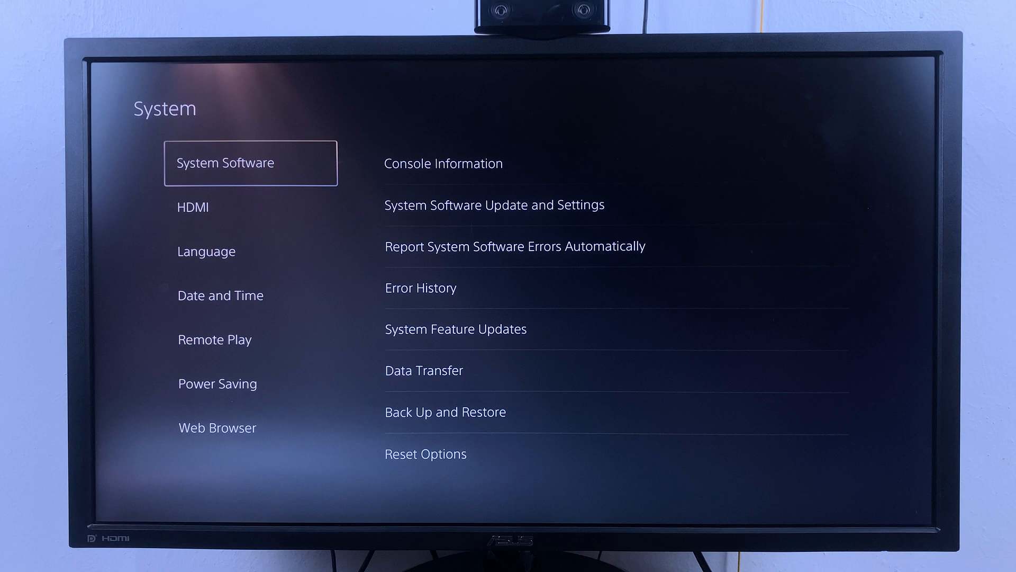
{"action": "left_click", "coordinate": [251, 208]}
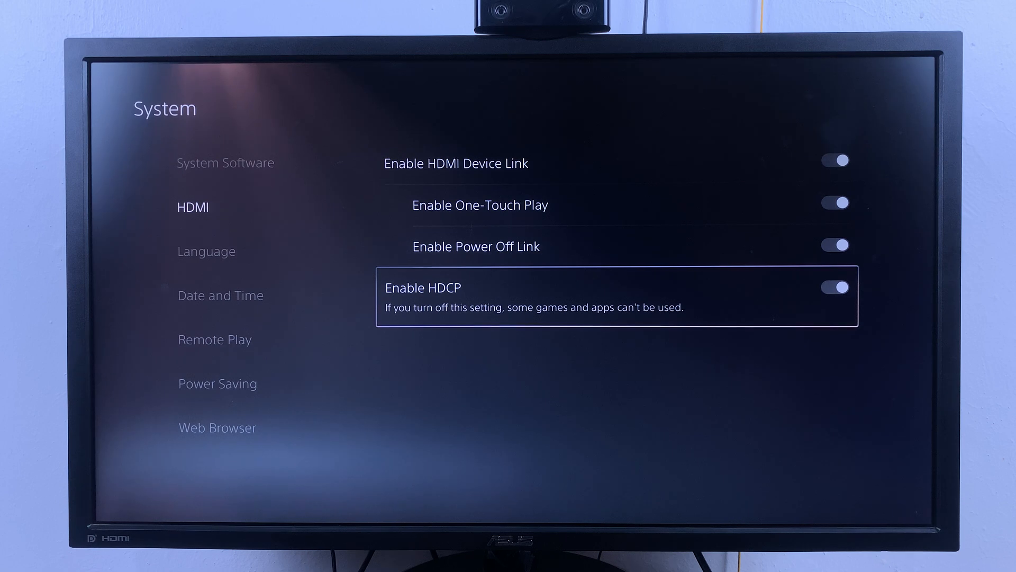
{"action": "left_click", "coordinate": [835, 287]}
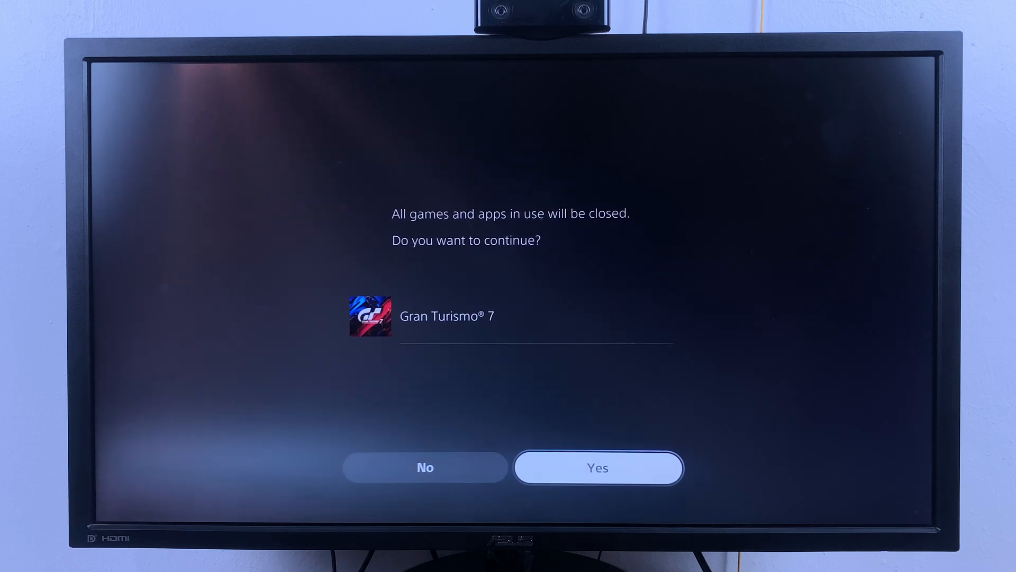